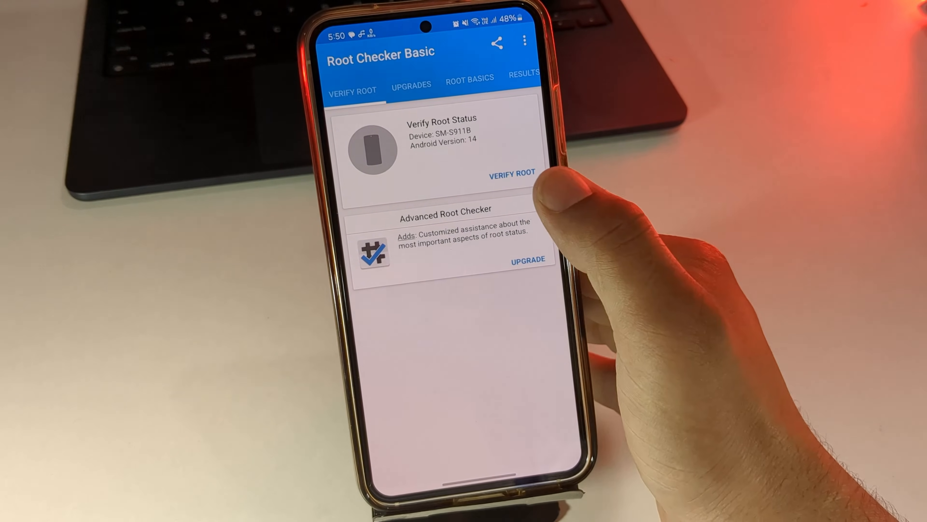
- Verify root in Root Checker Basic, grant the Superuser request, then reach the main Settings list
left_click(511, 172)
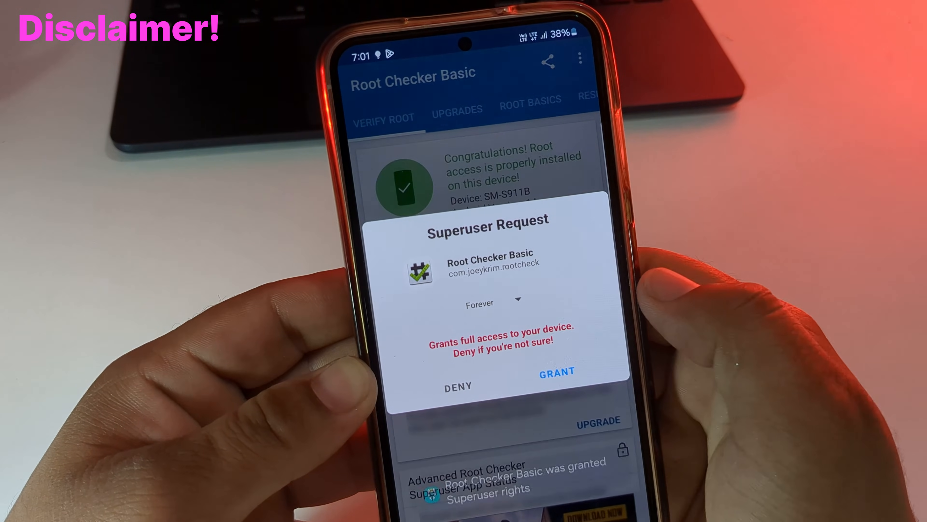
left_click(555, 371)
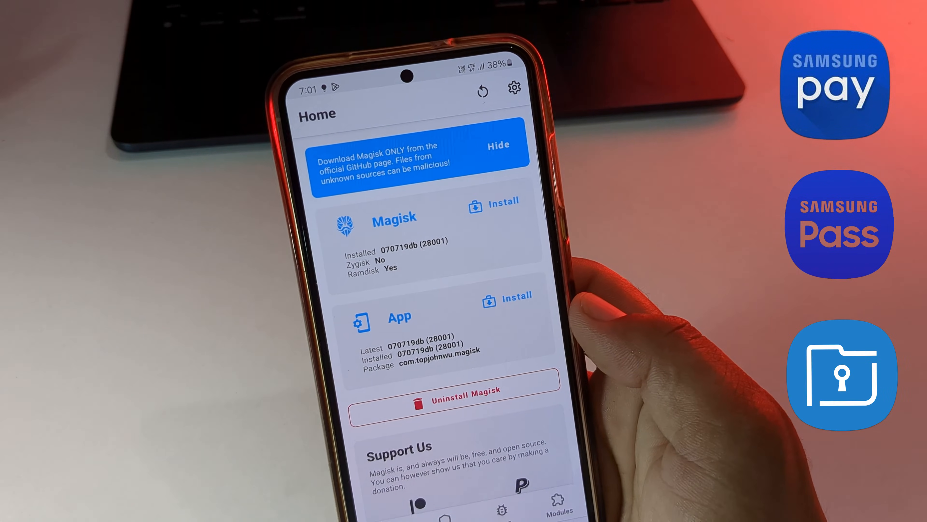
scroll("down", 3)
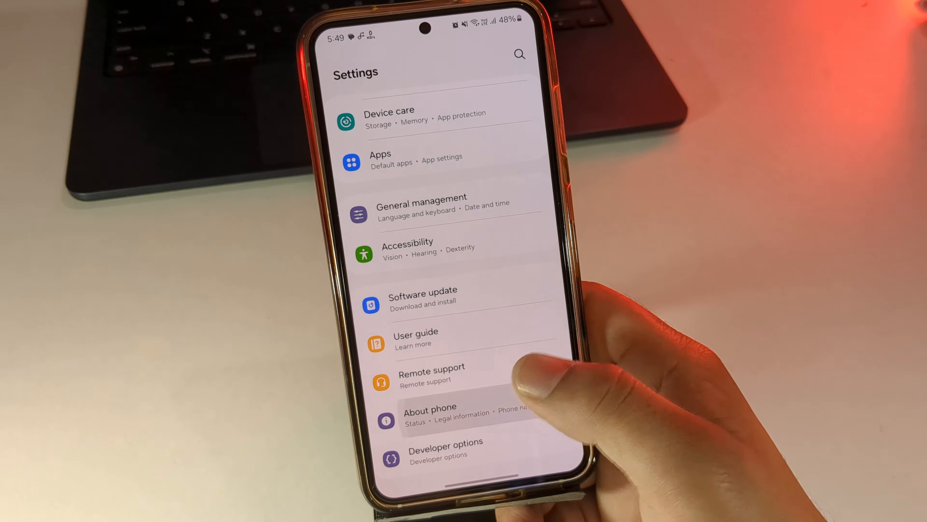
- View About phone and Software information, then return to the home screen
left_click(430, 414)
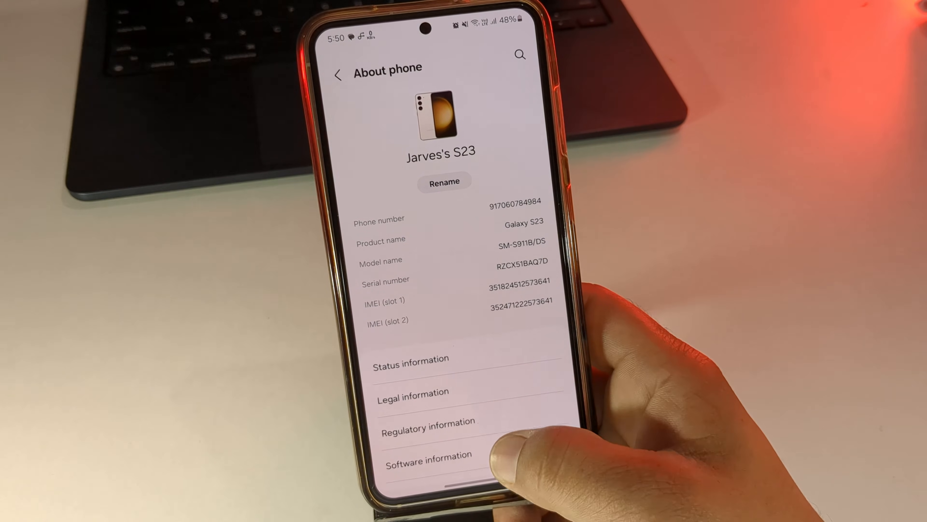
left_click(428, 454)
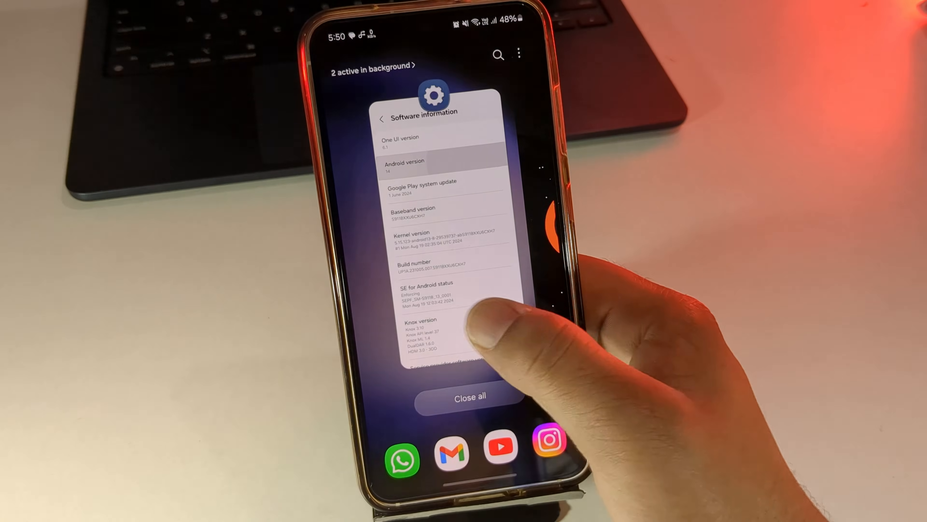
left_click(434, 237)
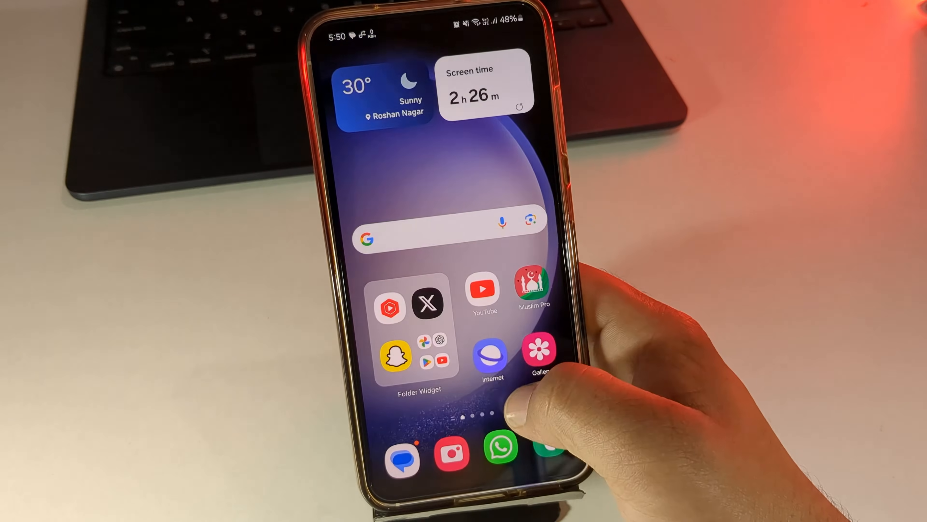
- Launch Root Checker Basic from the app drawer to recheck root status
scroll("up", 3)
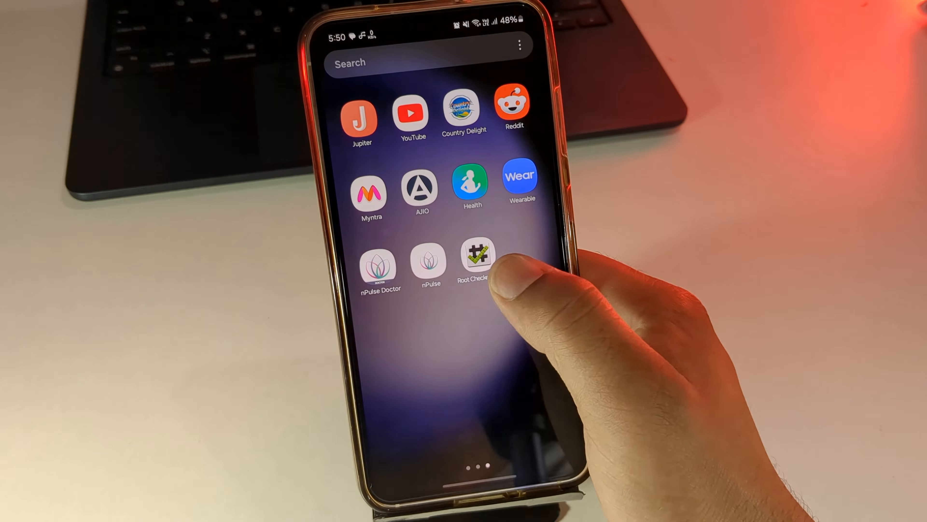
left_click(475, 260)
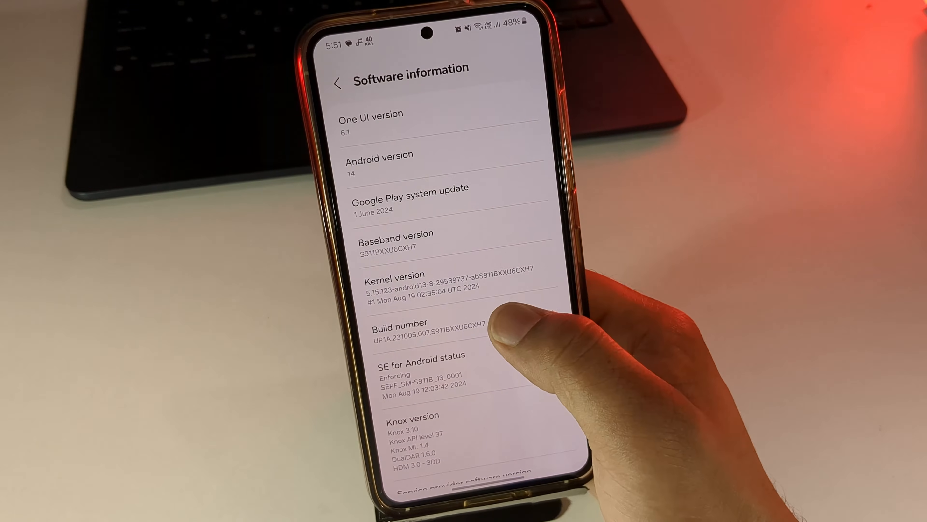
- Unlock Developer options by tapping Build number repeatedly, then enter Developer options
left_click(414, 326)
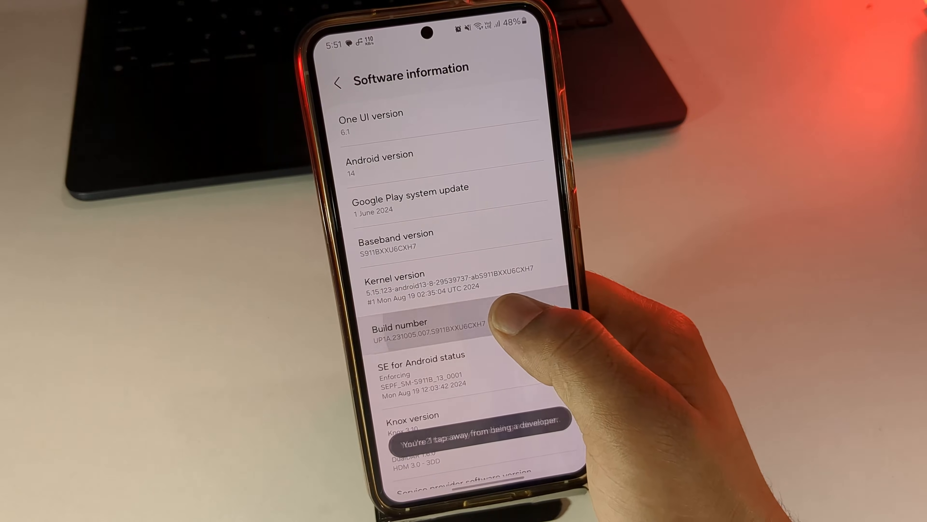
left_click(425, 326)
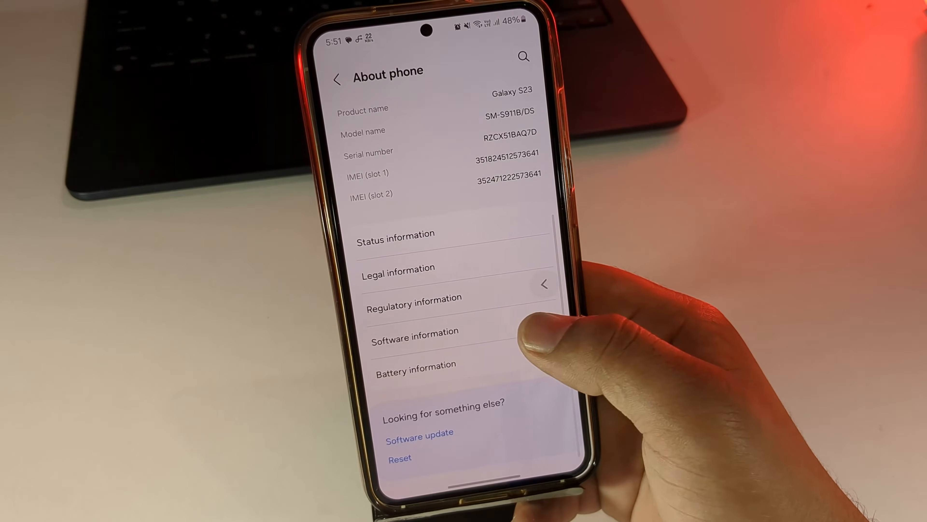
left_click(337, 78)
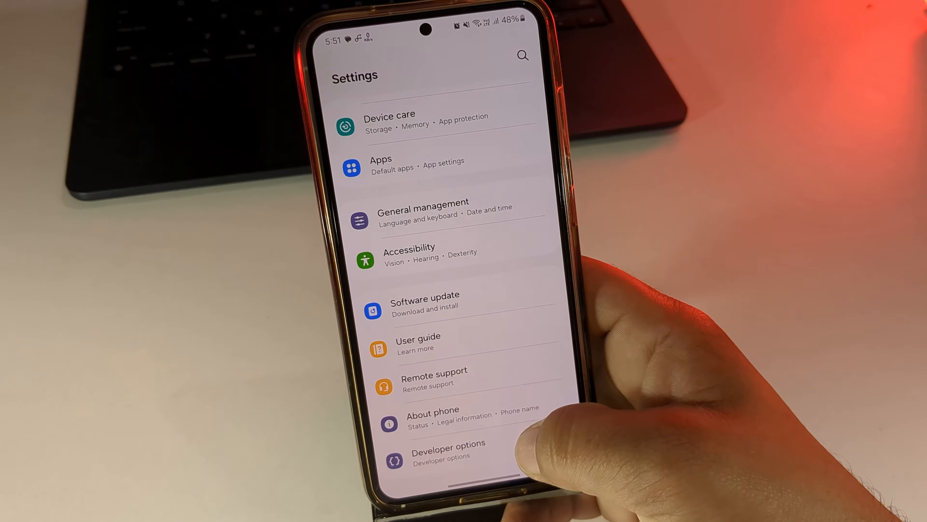
left_click(447, 451)
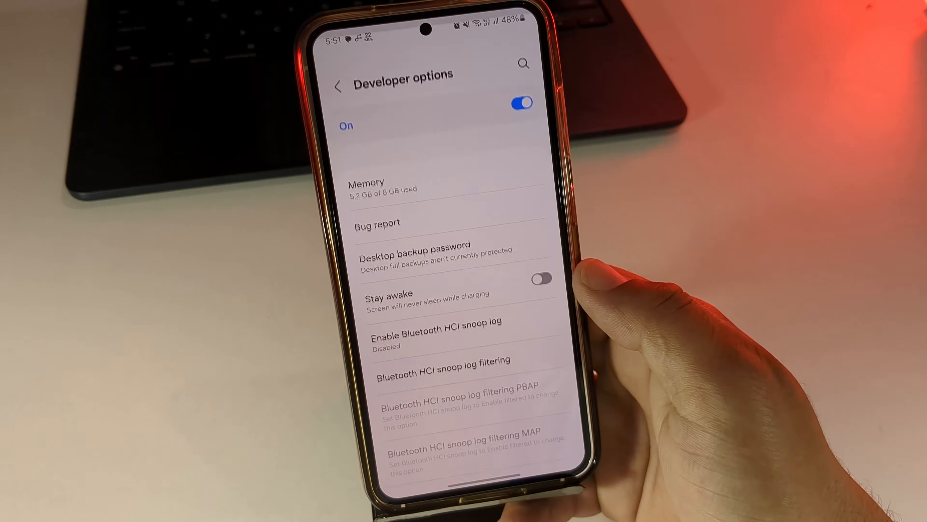
- Turn on OEM unlocking in Developer options and reach the debugging section
scroll("up", 3)
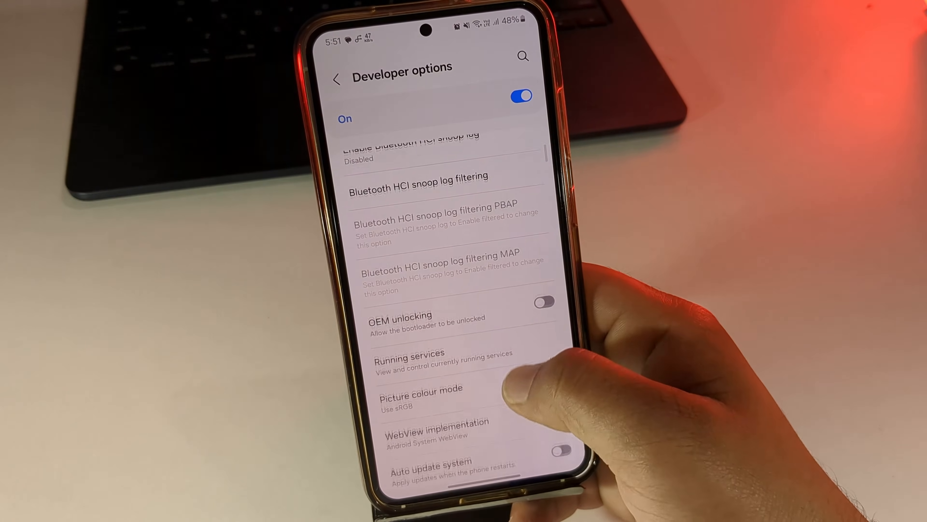
scroll("up", 3)
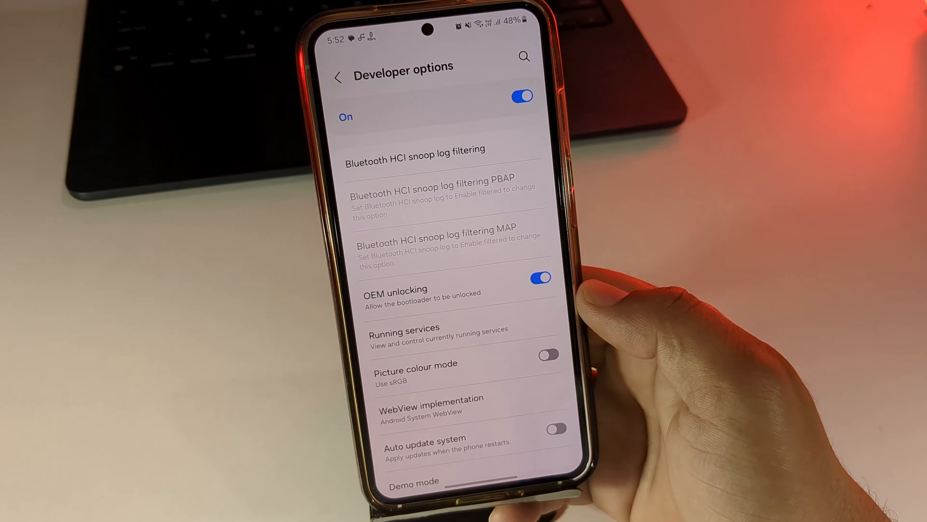
scroll("down", 3)
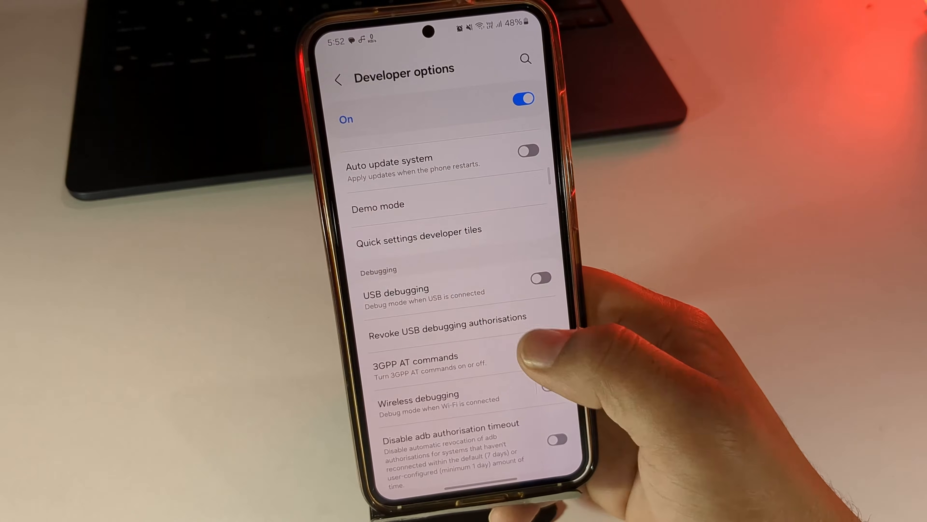
- Enable USB debugging and confirm the Allow USB debugging prompt
left_click(540, 279)
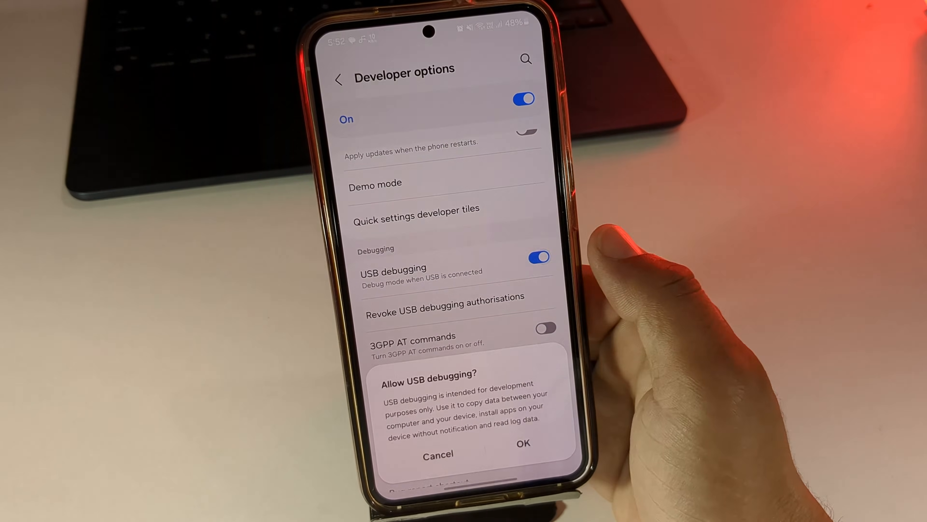
left_click(522, 442)
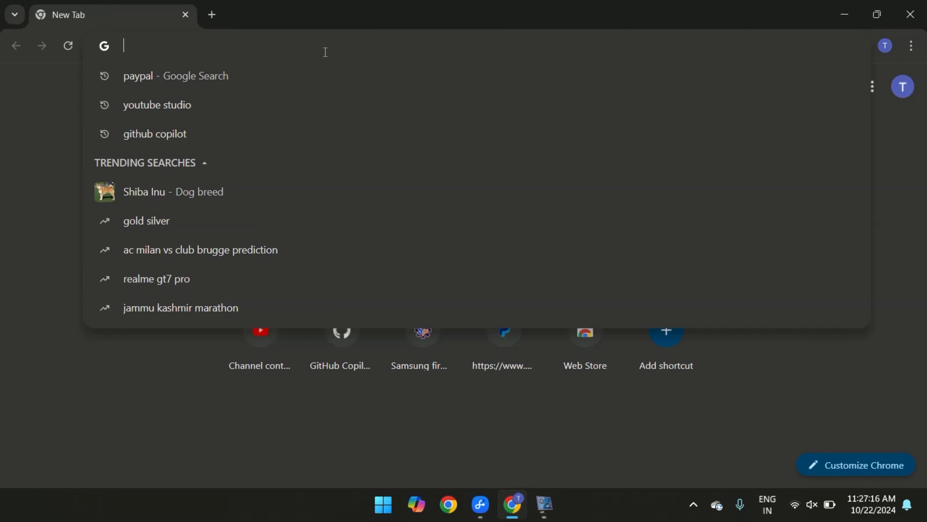
- Search 'odin download', get Odin3_v3.14.4.zip from odindownload.com and show it in Downloads
type("odin download")
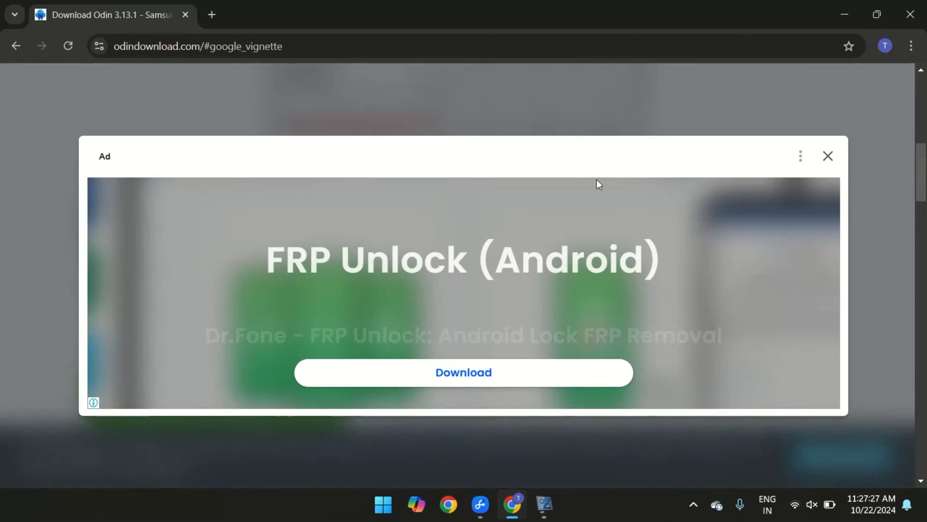
left_click(828, 155)
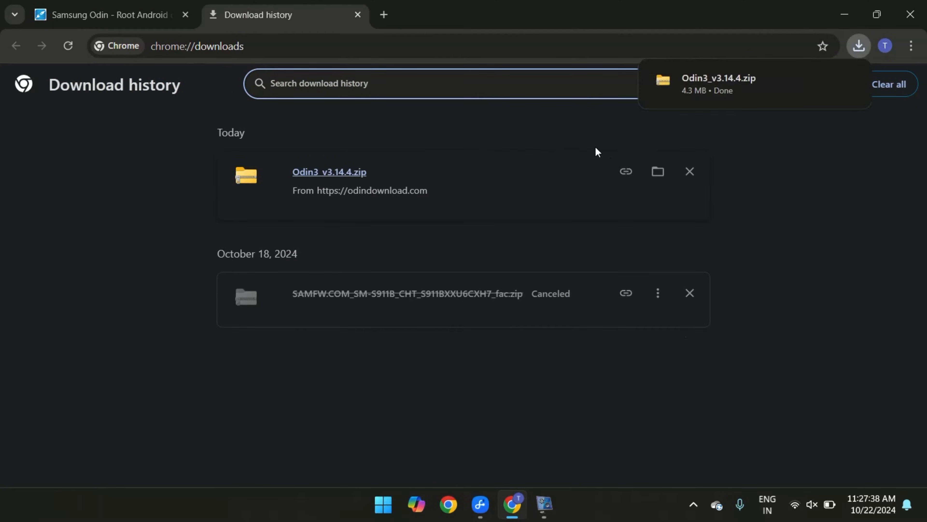
left_click(657, 171)
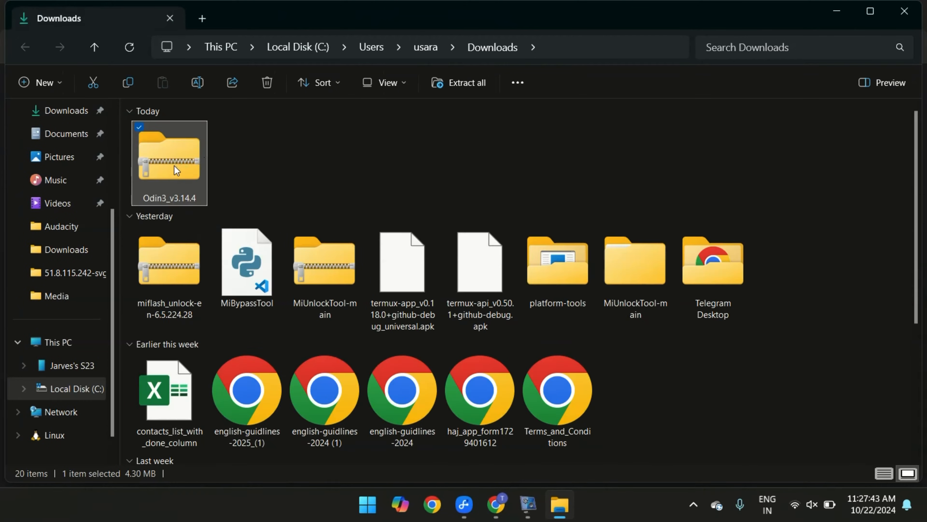
- Extract the Odin3_v3.14.4 zip and launch Odin3_v3.14.4.exe from the extracted folder
right_click(169, 160)
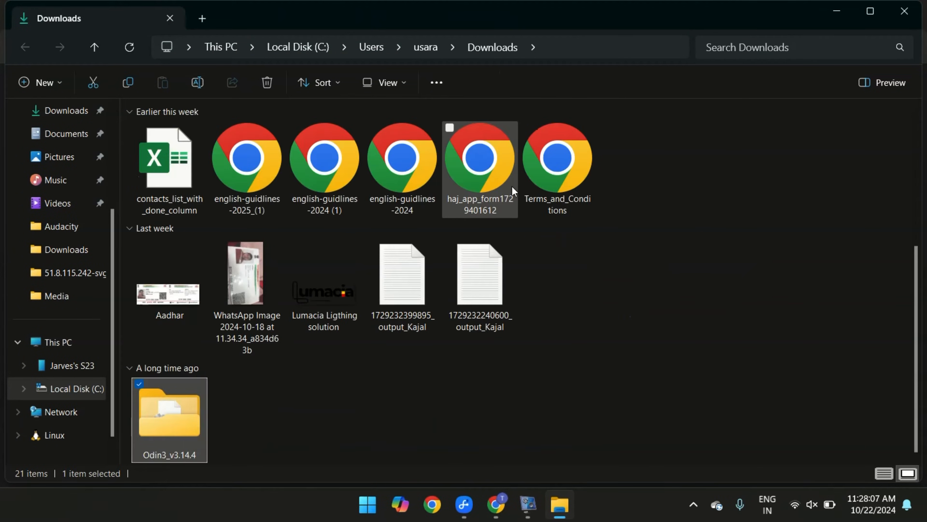
mouse_move(167, 427)
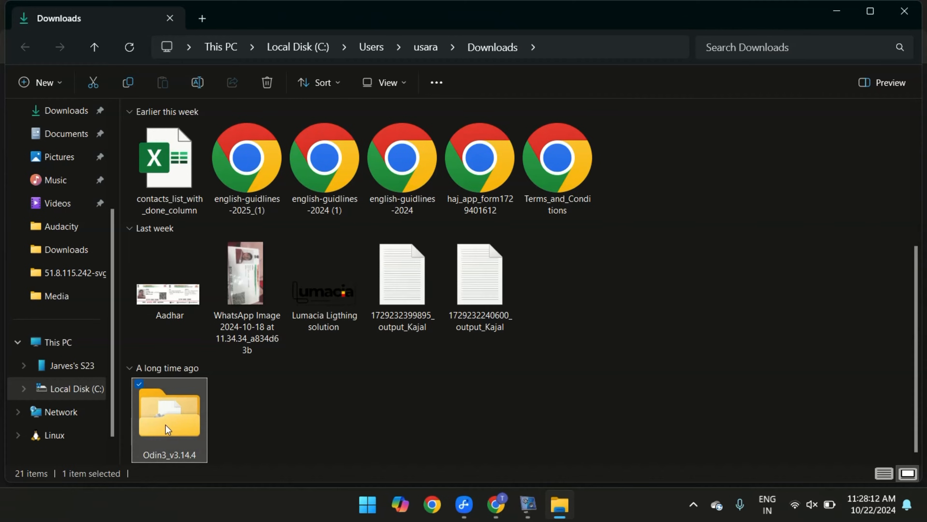
double_click(169, 409)
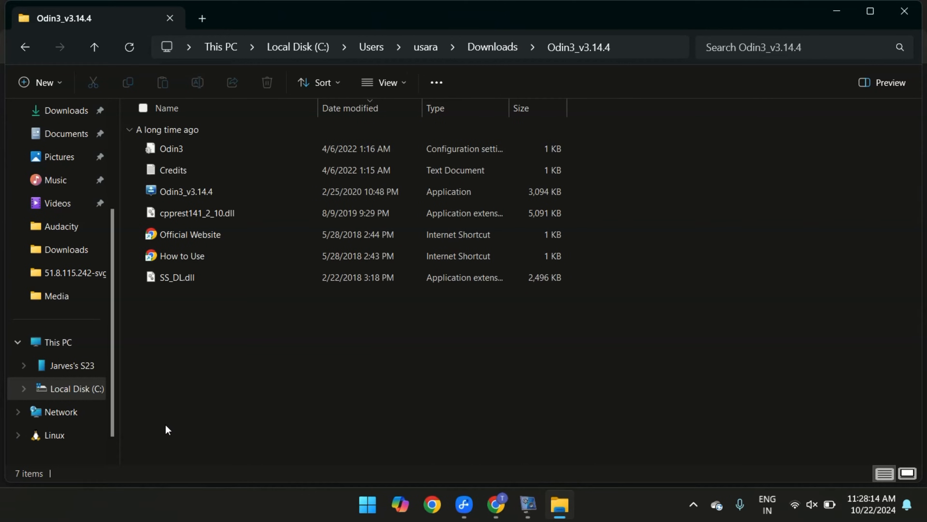
left_click(186, 191)
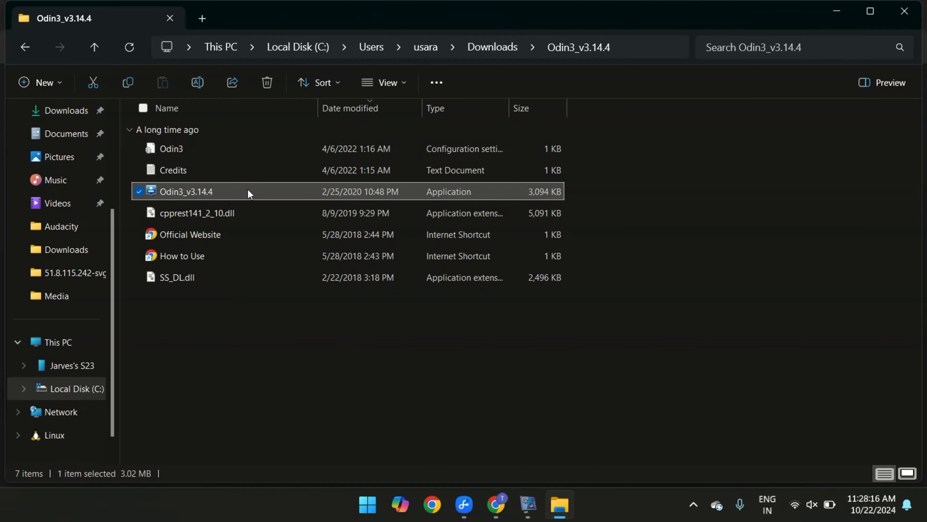
double_click(186, 191)
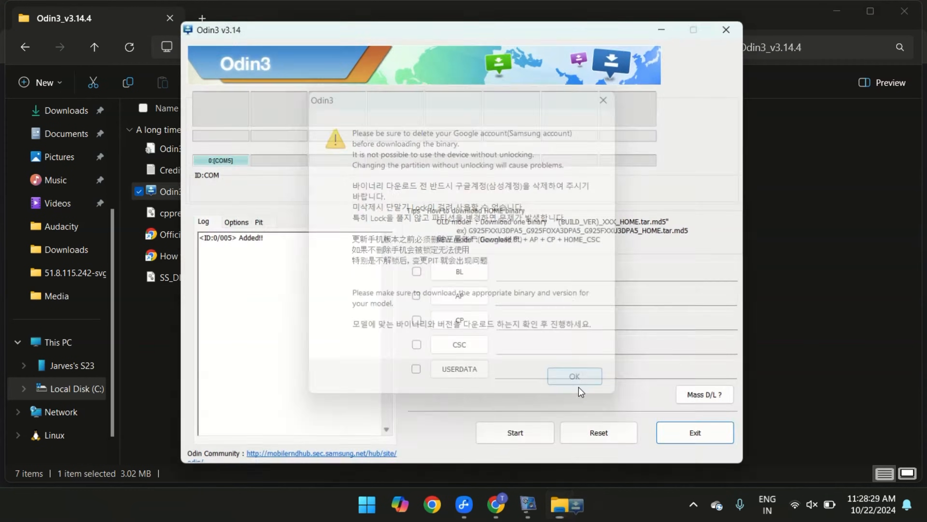
- Acknowledge Odin3's Google-account removal warning with OK
left_click(574, 376)
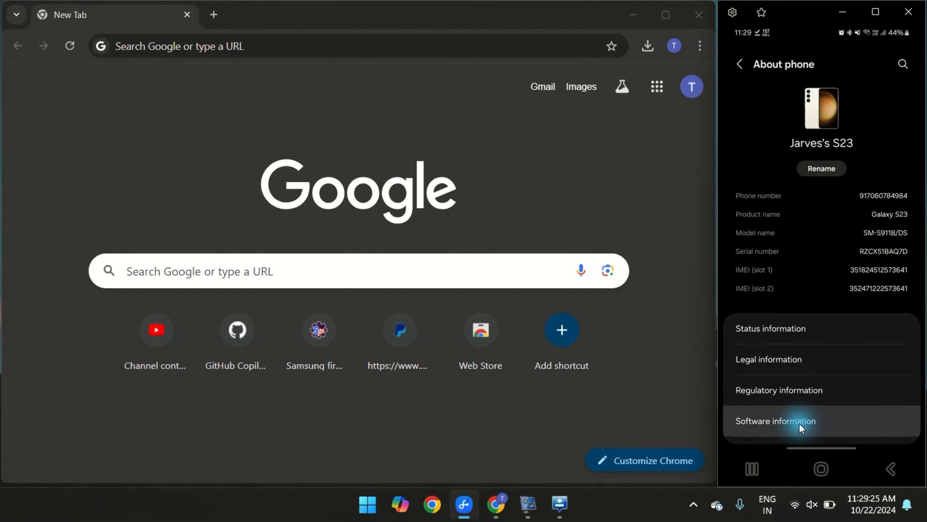
- Check the phone's build number and open SamFw's SM-S911B firmware page for S911BXXU6CXH7 via 's911bxxu6cx'
left_click(775, 421)
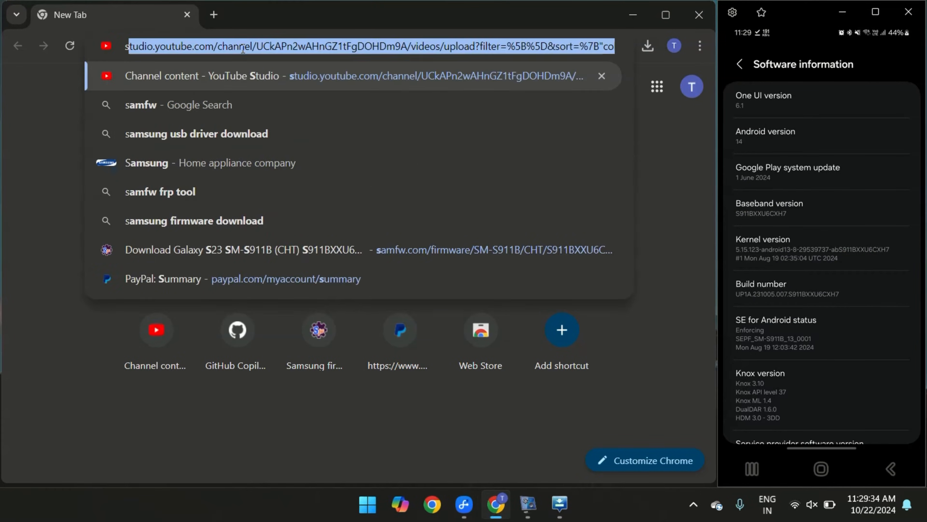
type("s911bxxu6cx")
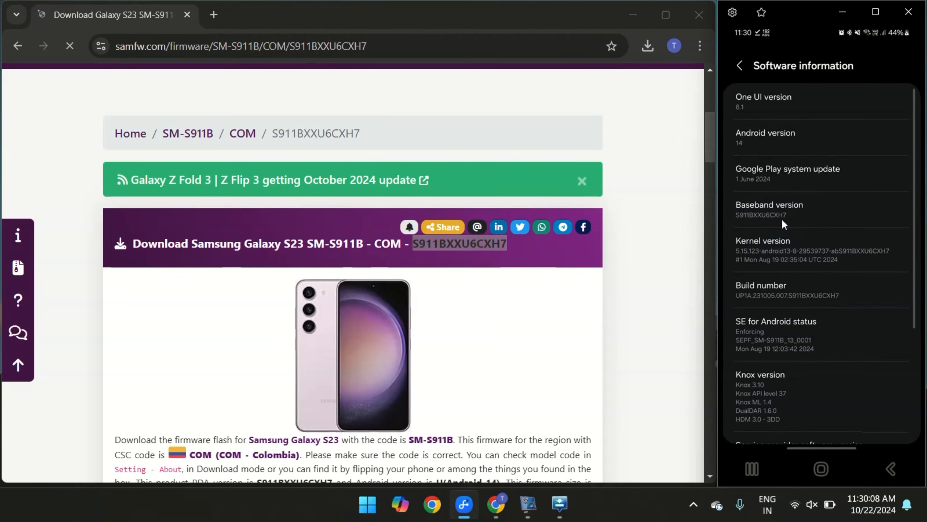
- Start the S911BXXU6CXH7 firmware download from the SamFw 2 server and dismiss the feedback popup
scroll("down", 3)
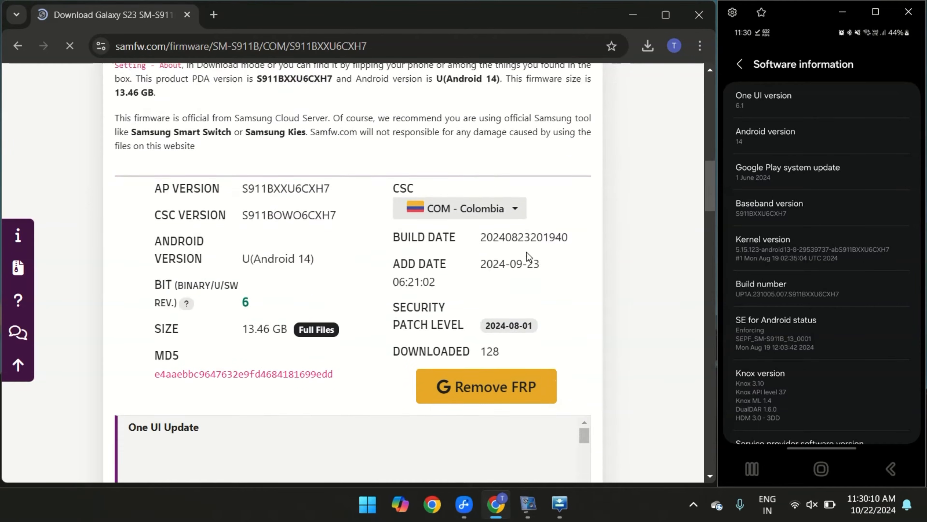
scroll("down", 3)
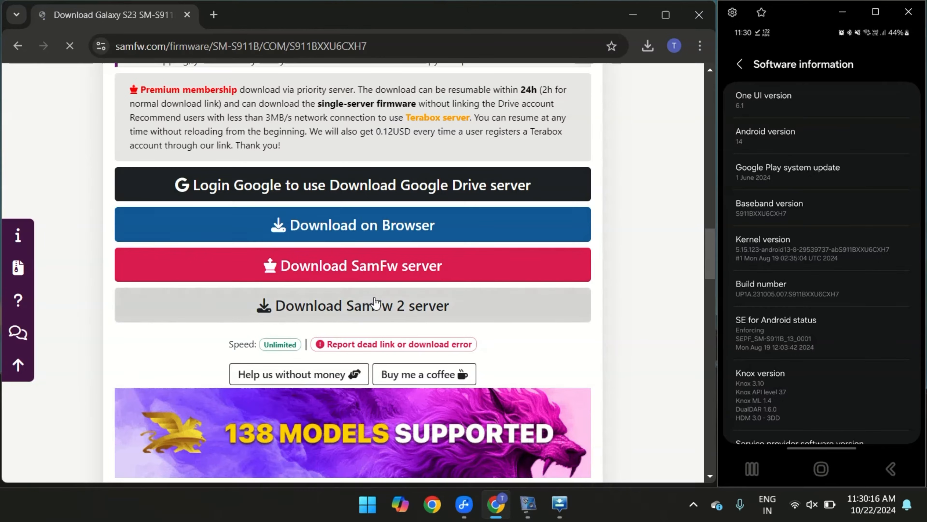
left_click(352, 266)
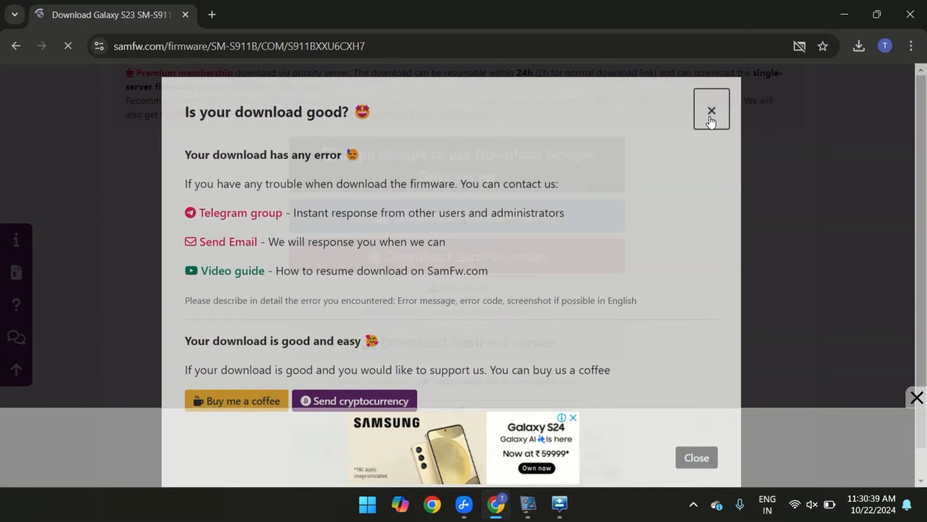
left_click(711, 111)
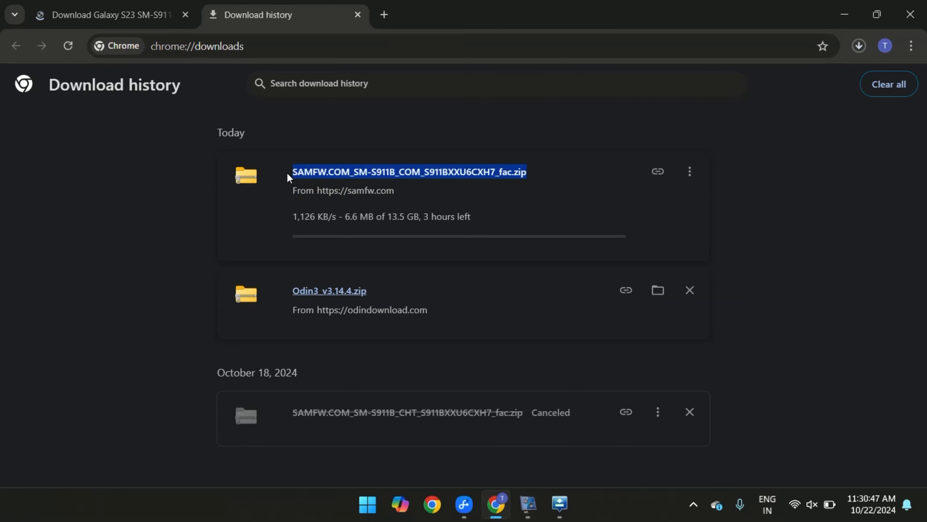
- Check the firmware download's progress and options in chrome://downloads
left_click(690, 171)
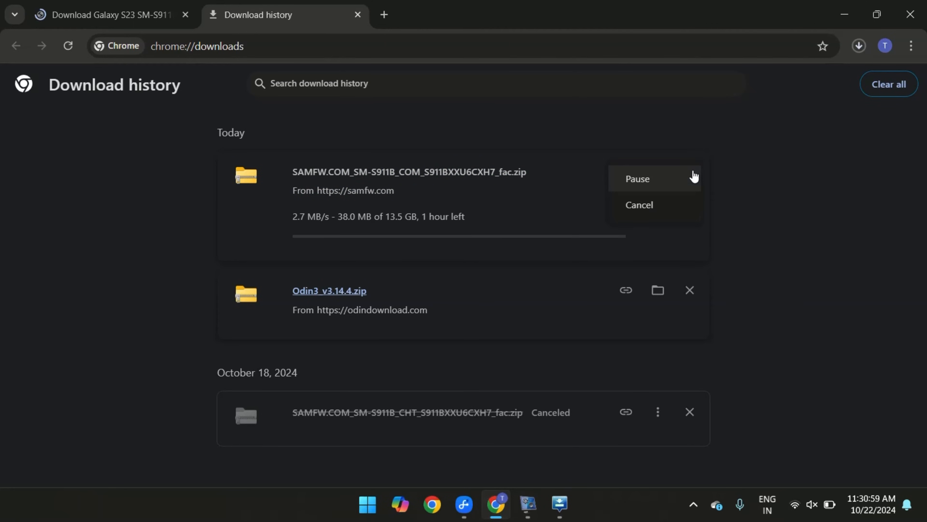
left_click(638, 179)
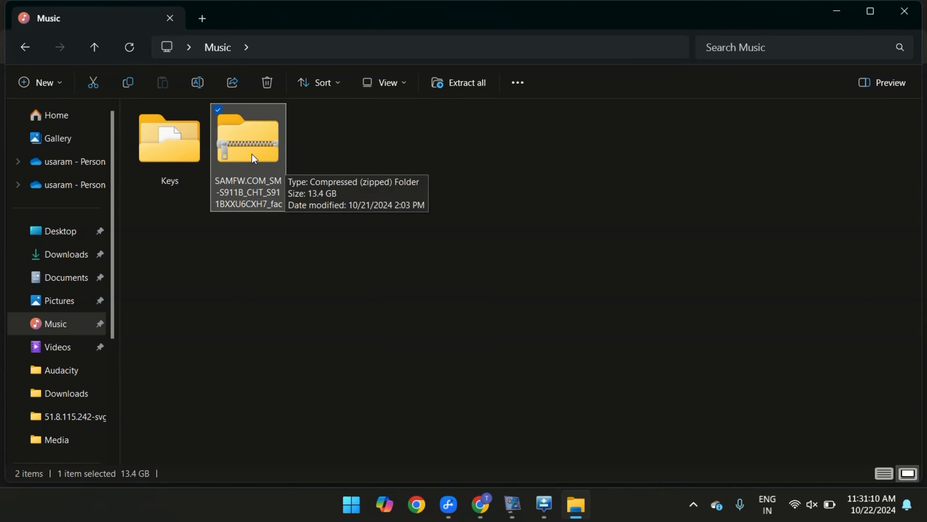
- Extract the SAMFW SM-S911B CHT firmware zip via Extract All into the suggested Music folder
right_click(248, 142)
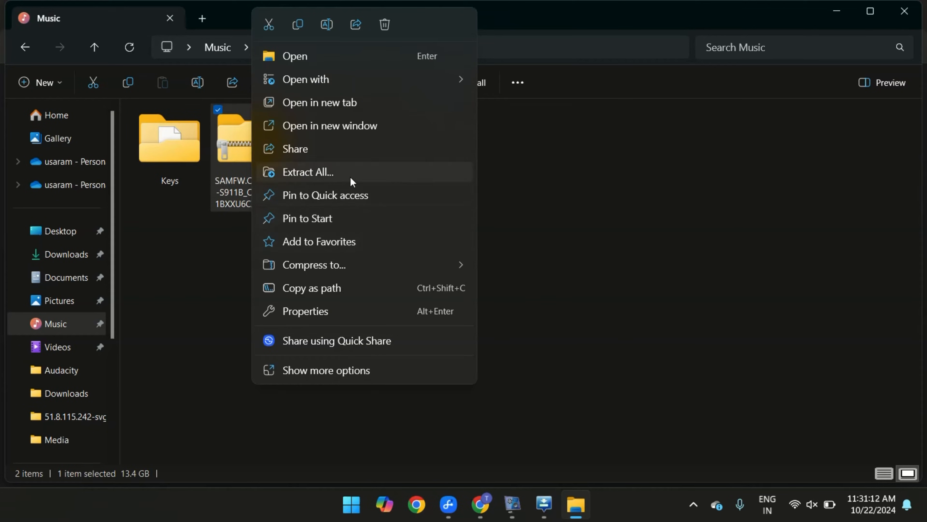
left_click(307, 172)
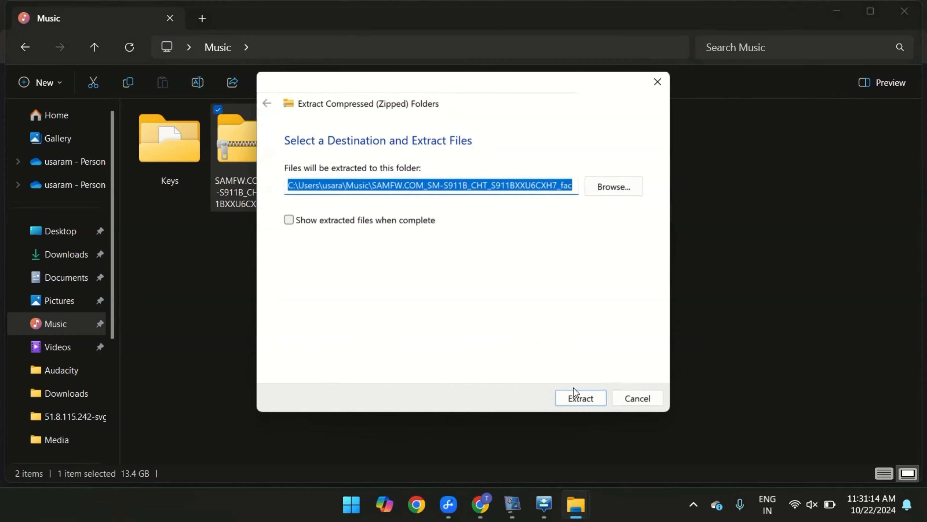
left_click(580, 398)
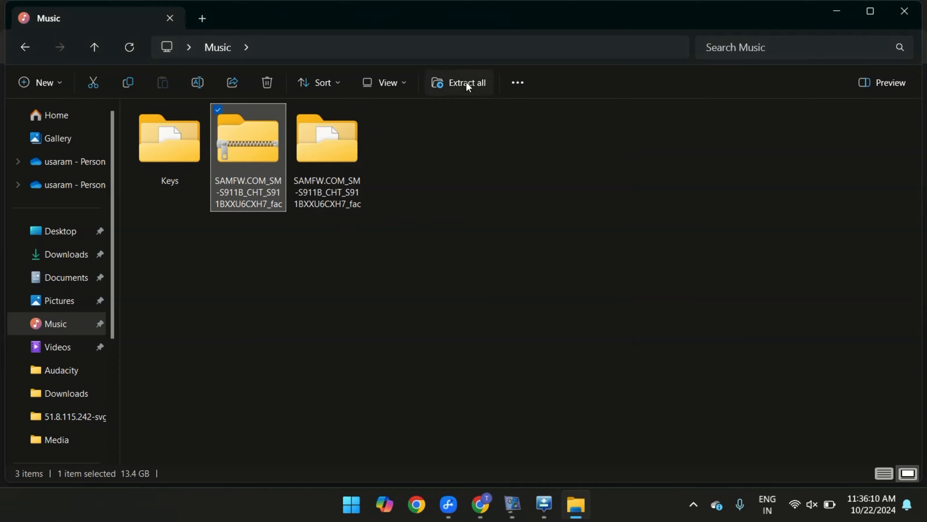
- Copy the AP_ firmware file from the extracted folder, then browse to the Galaxy S23's storage
double_click(248, 139)
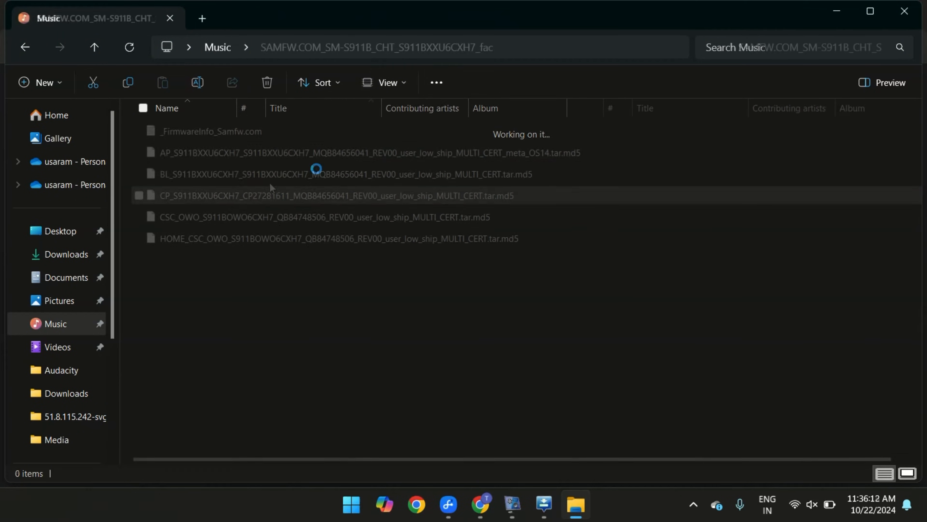
left_click(369, 152)
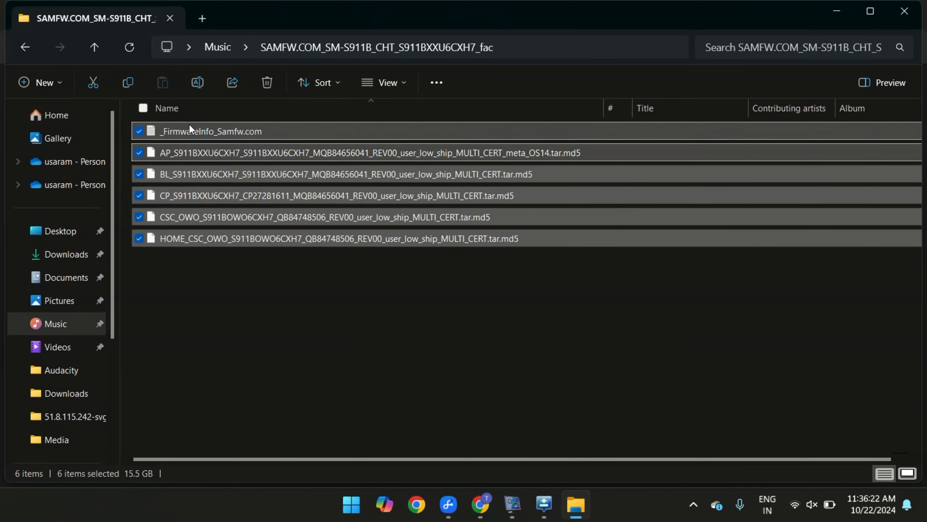
right_click(370, 153)
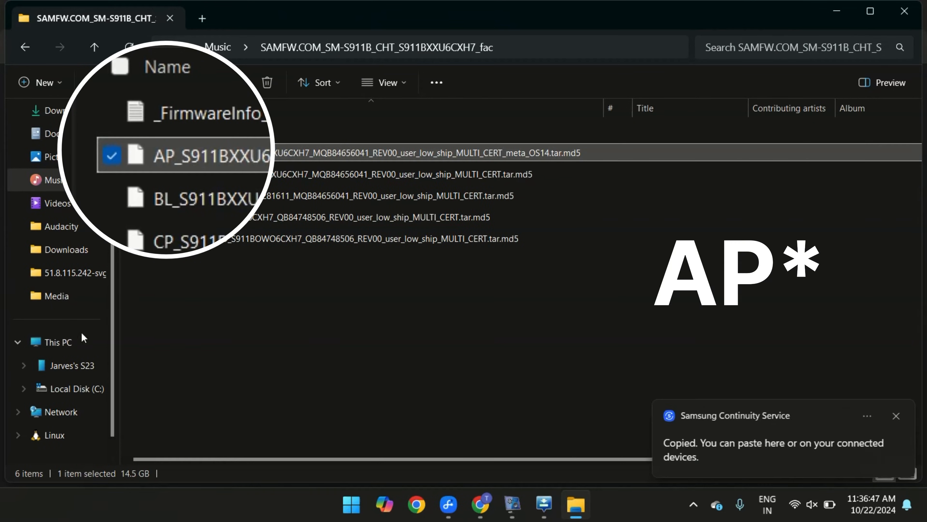
left_click(72, 365)
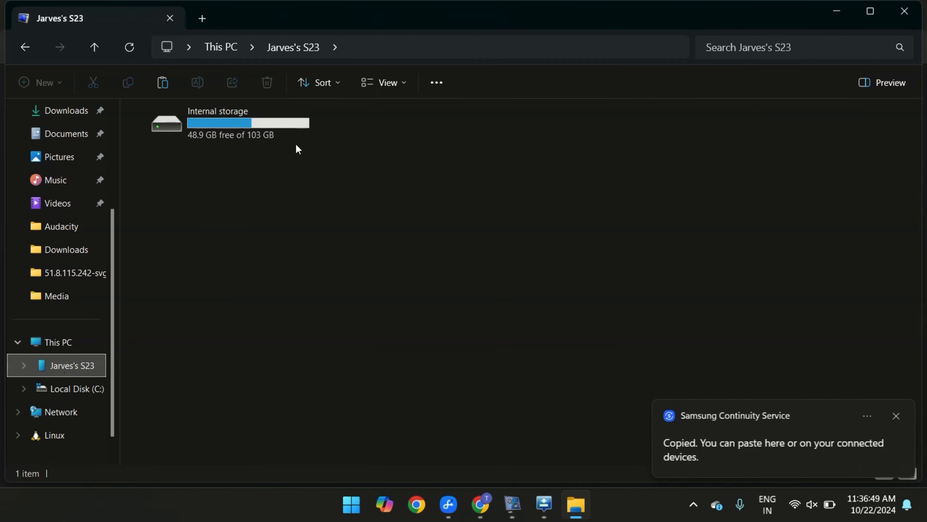